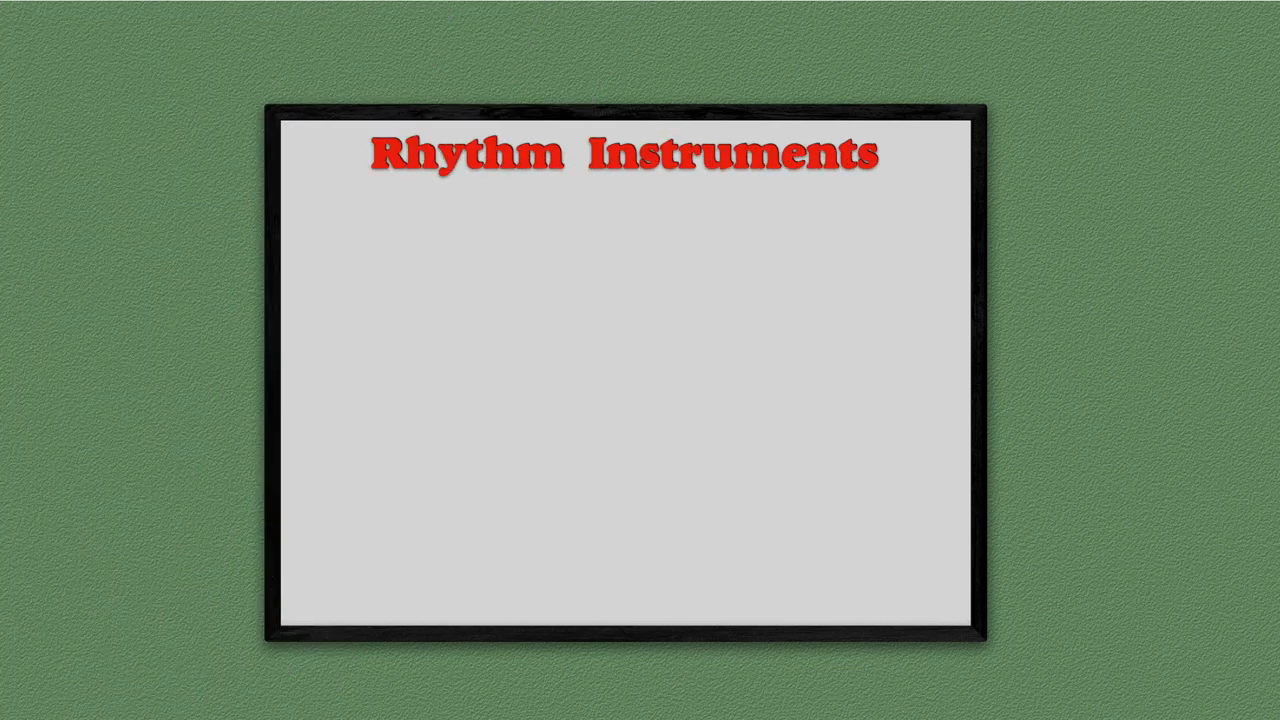
type("These instruments are only used to p")
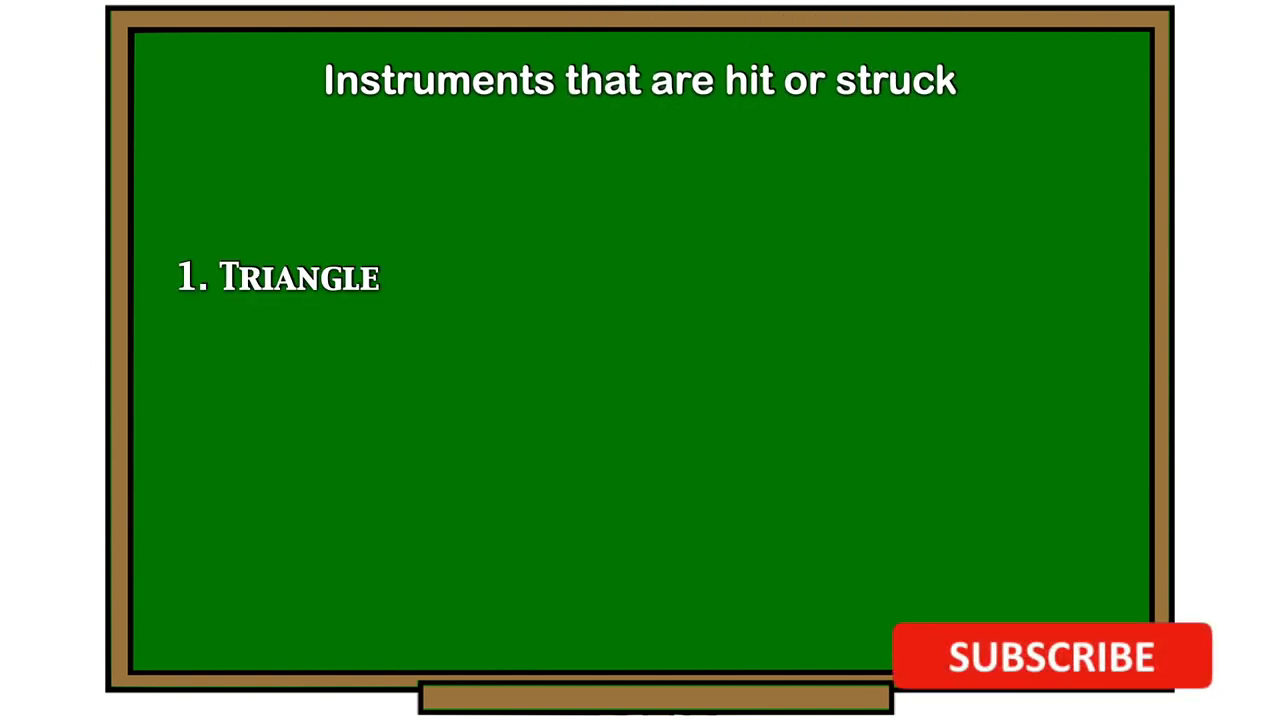
left_click(1050, 659)
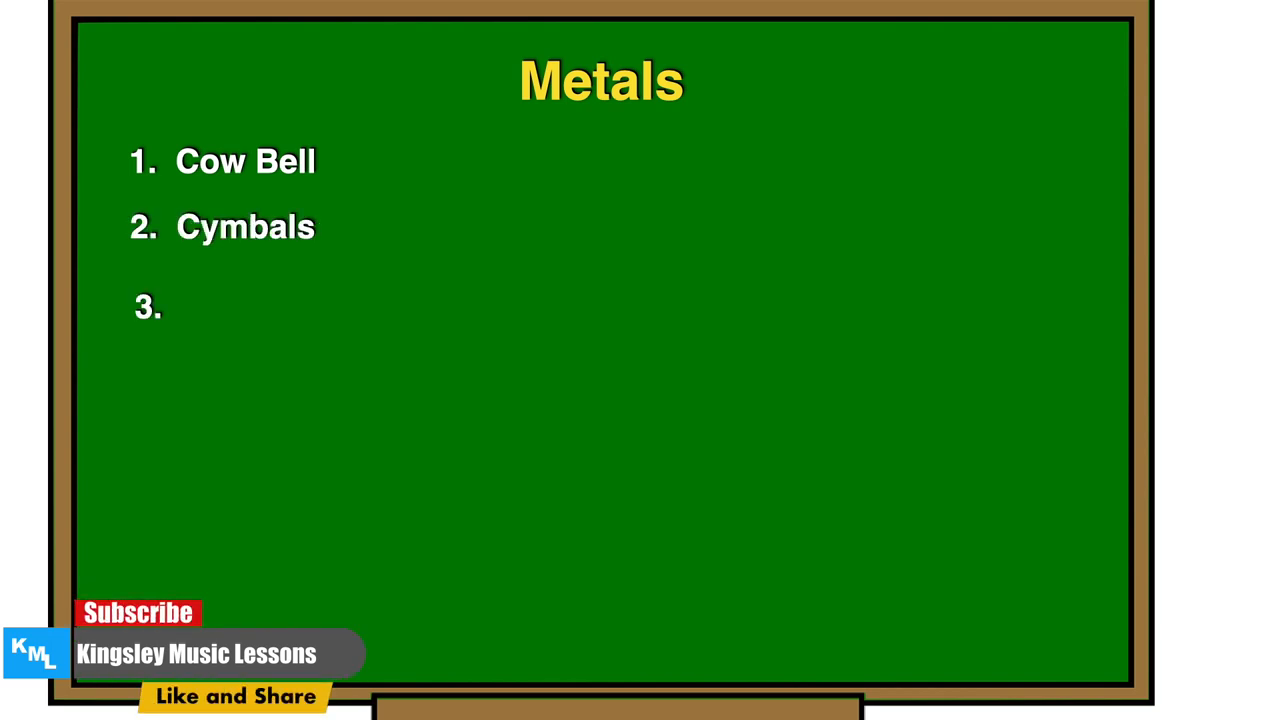
type("Gong")
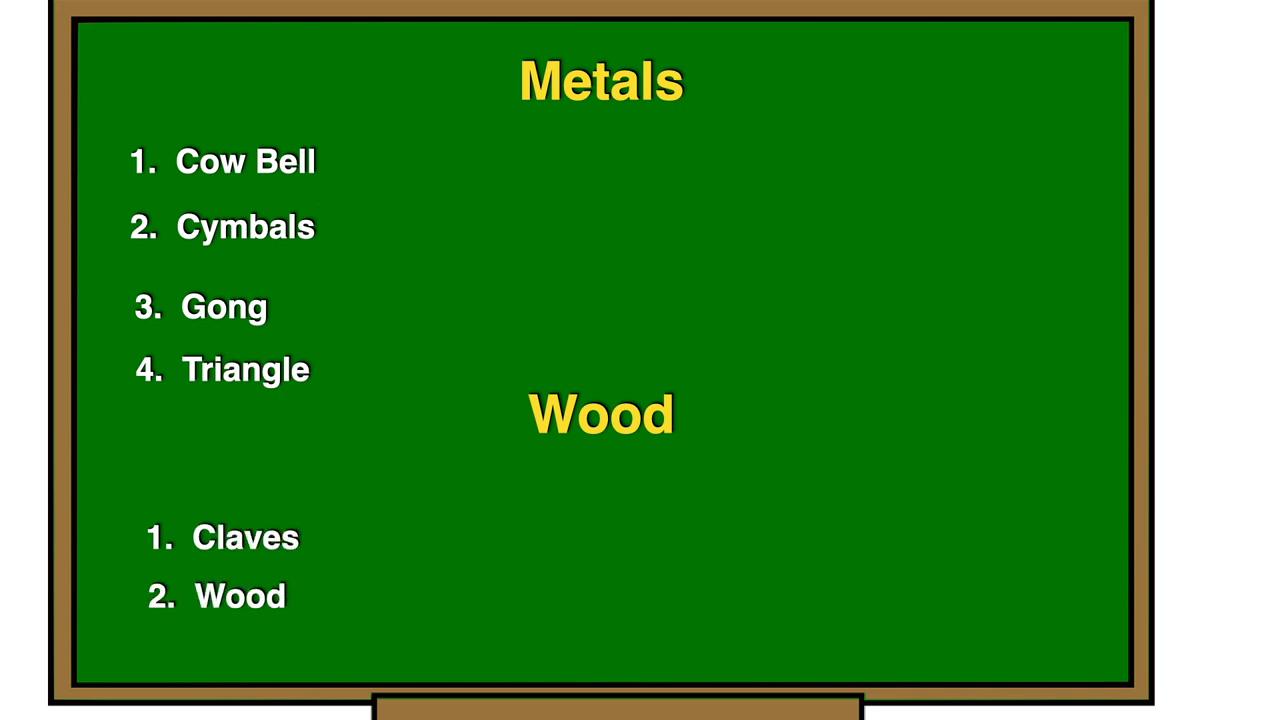
type("block")
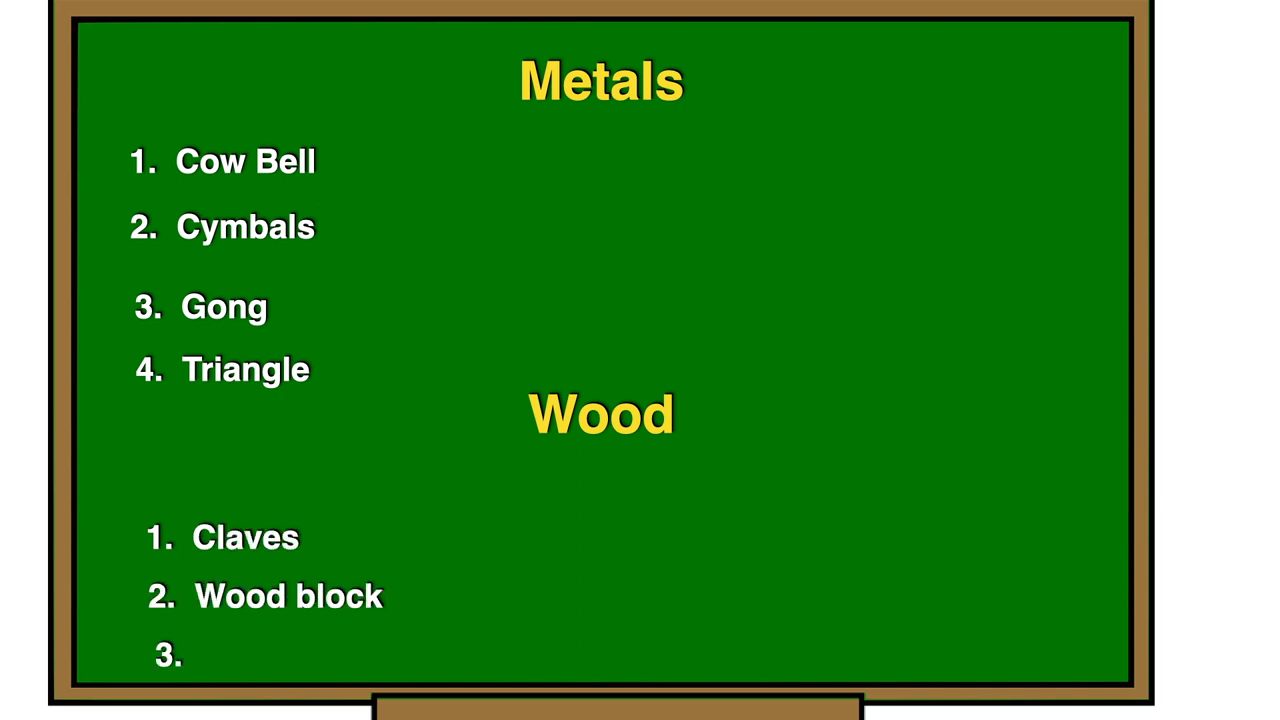